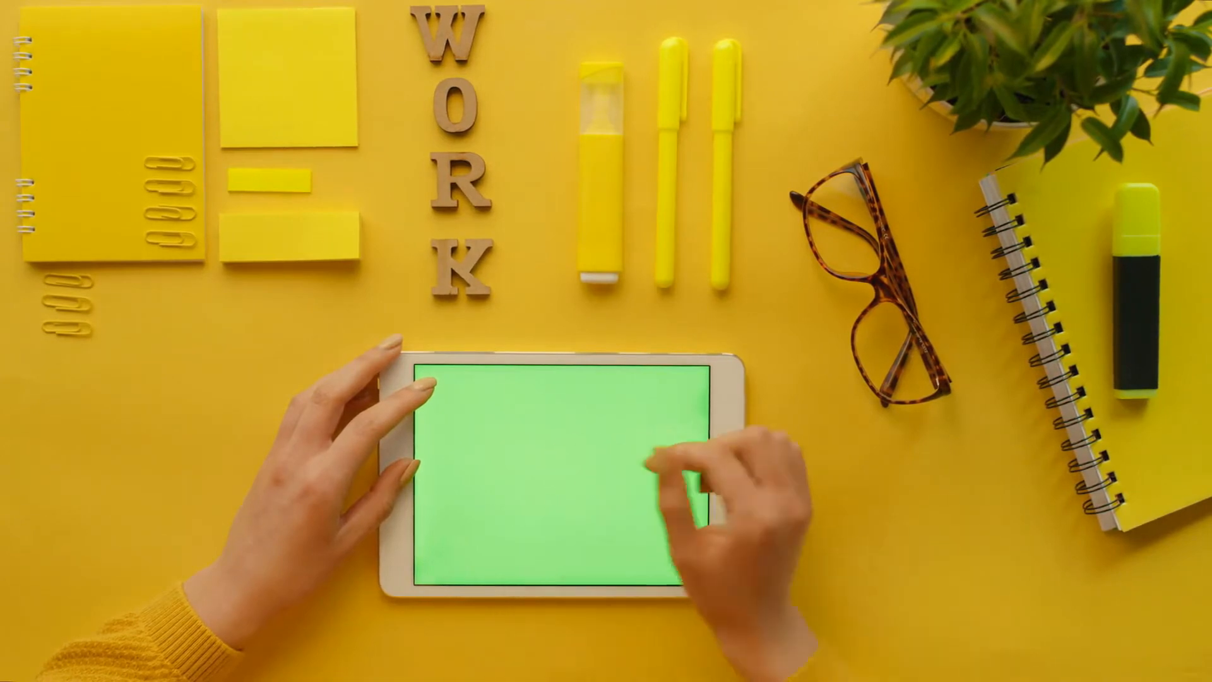
click(650, 495)
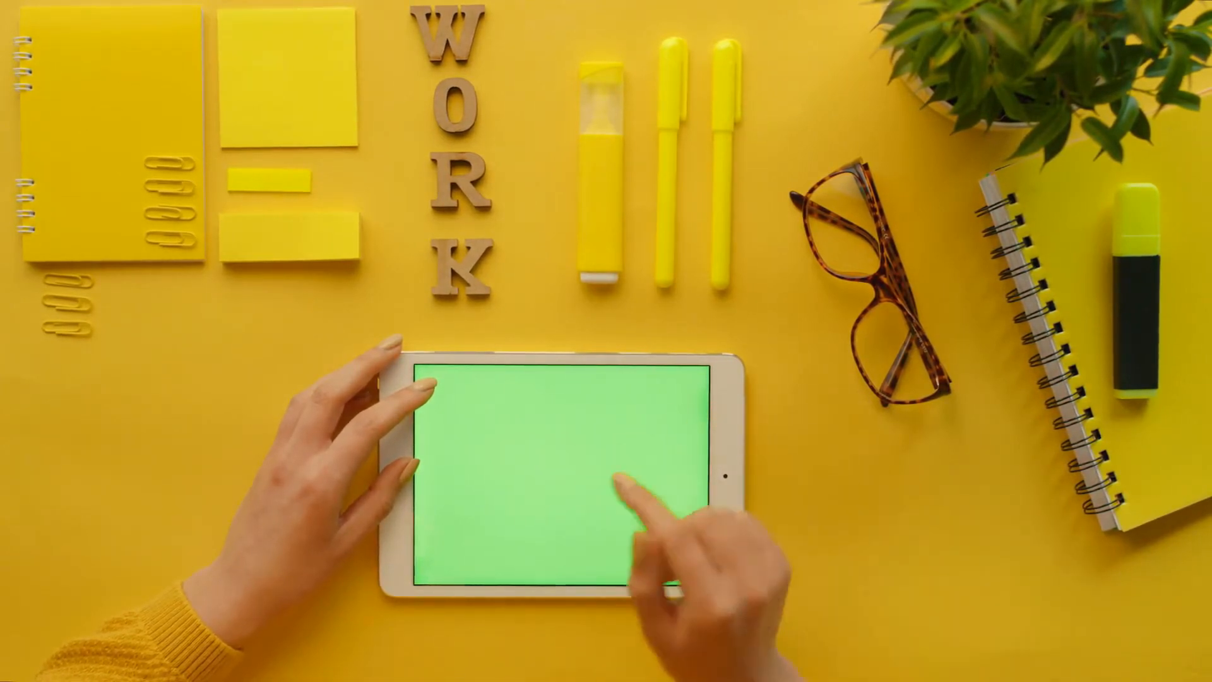